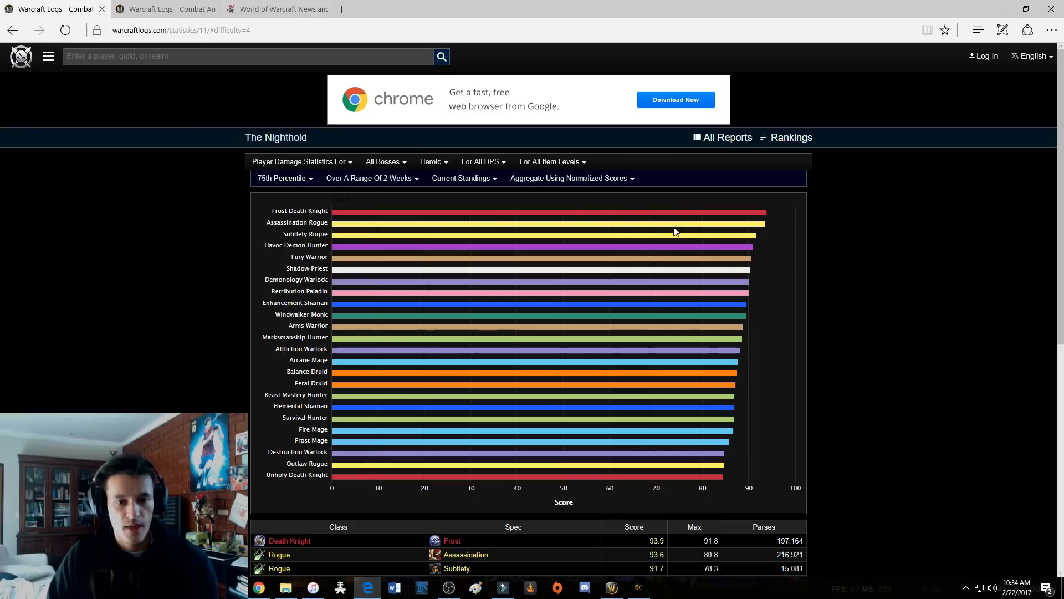
# Highlight the hotfix line raising Virulent Plague damage-over-time by 67% in the Patch 7.1.5 notes
pyautogui.click(277, 9)
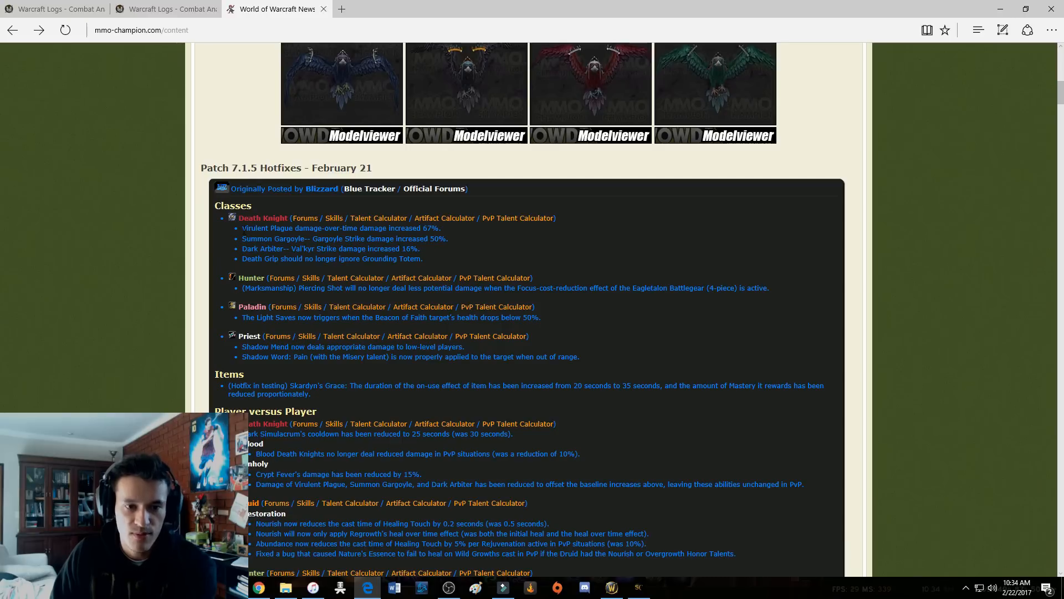
pyautogui.moveTo(242, 229); pyautogui.dragTo(389, 228)
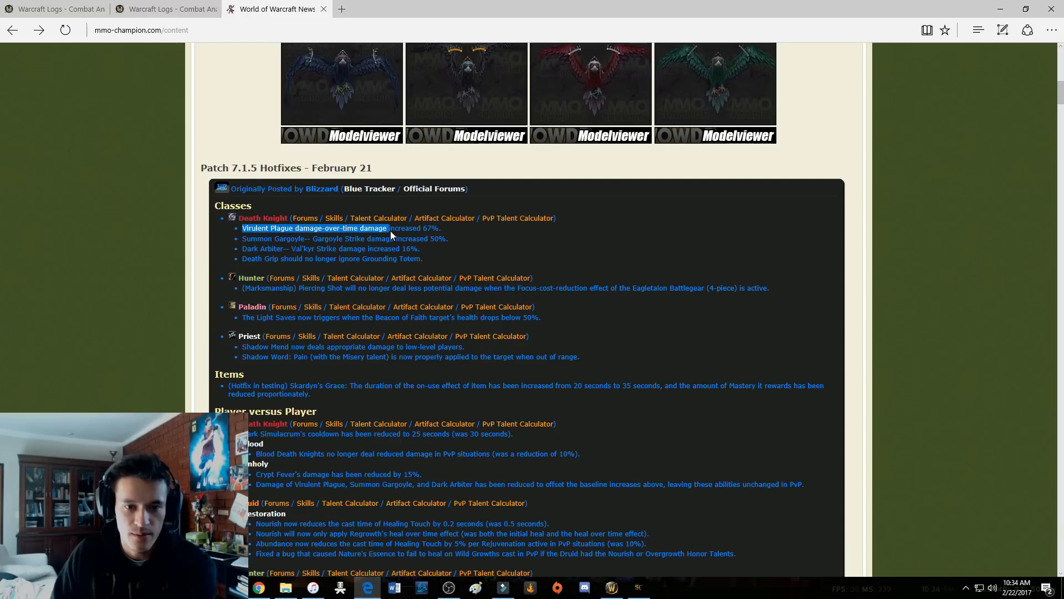
pyautogui.moveTo(389, 229); pyautogui.dragTo(442, 229)
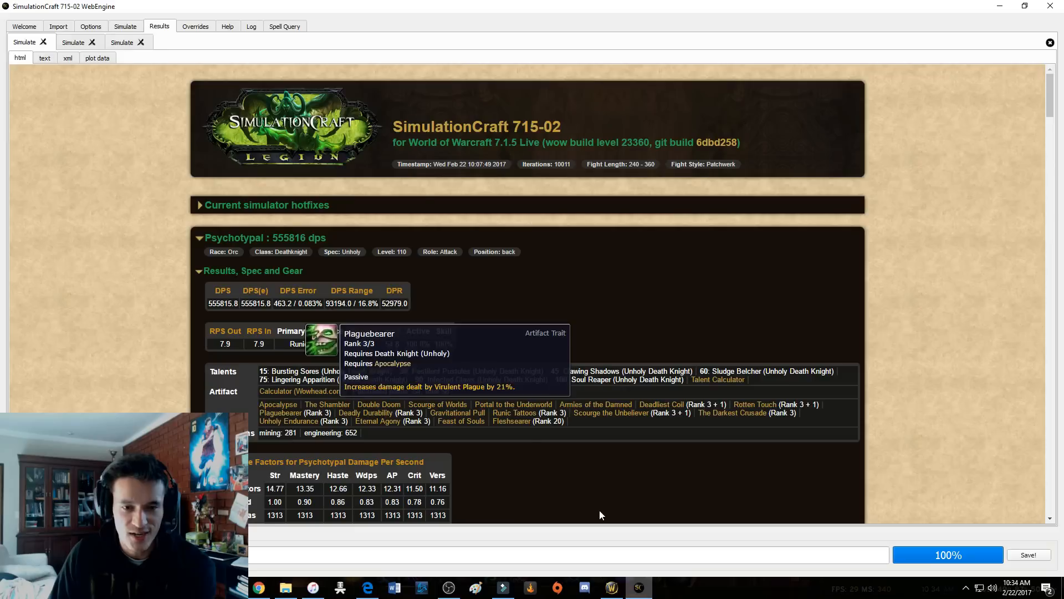
pyautogui.moveTo(572, 247)
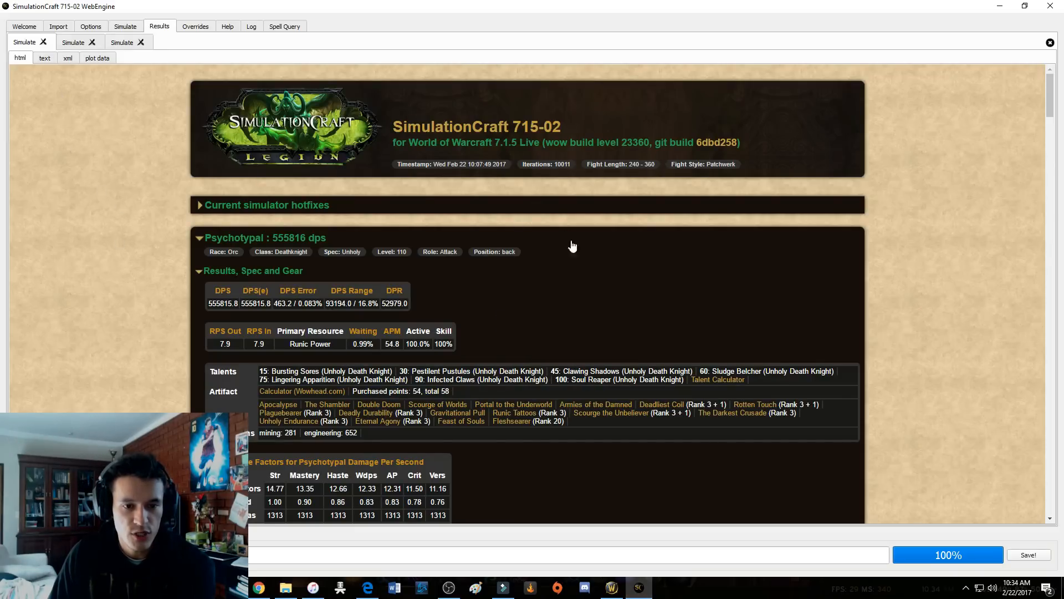
pyautogui.moveTo(75, 208)
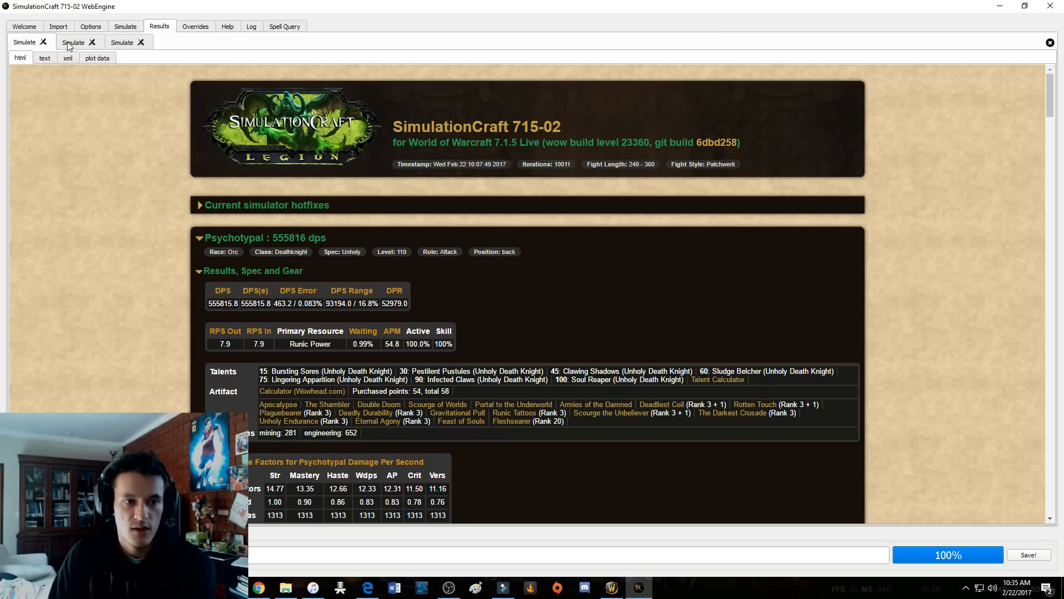
pyautogui.click(73, 43)
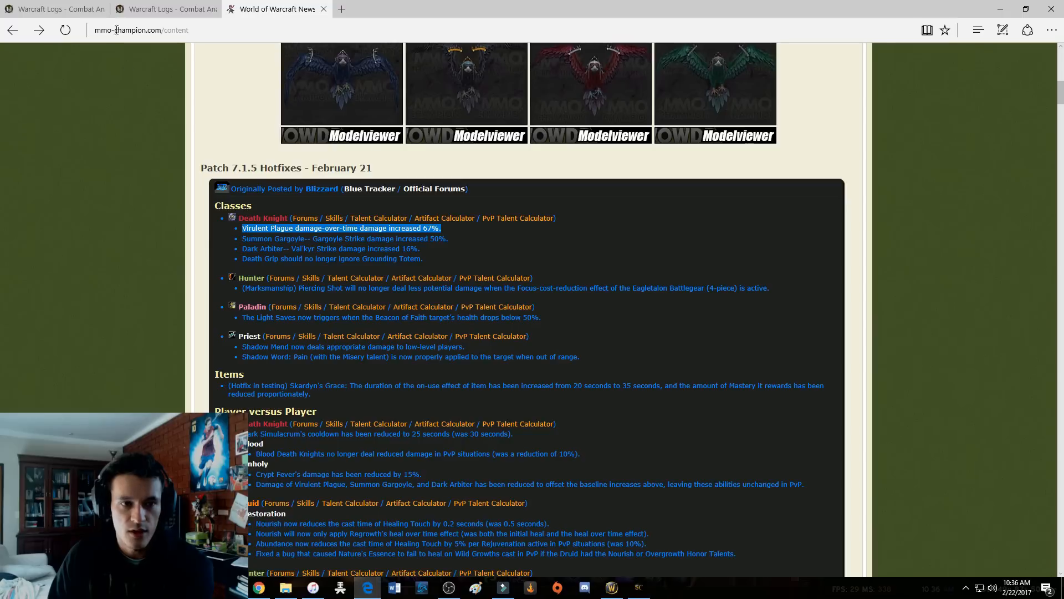
# Return to the MMO-Champion Patch 7.1.5 hotfix notes with the Virulent Plague line marked
pyautogui.click(58, 9)
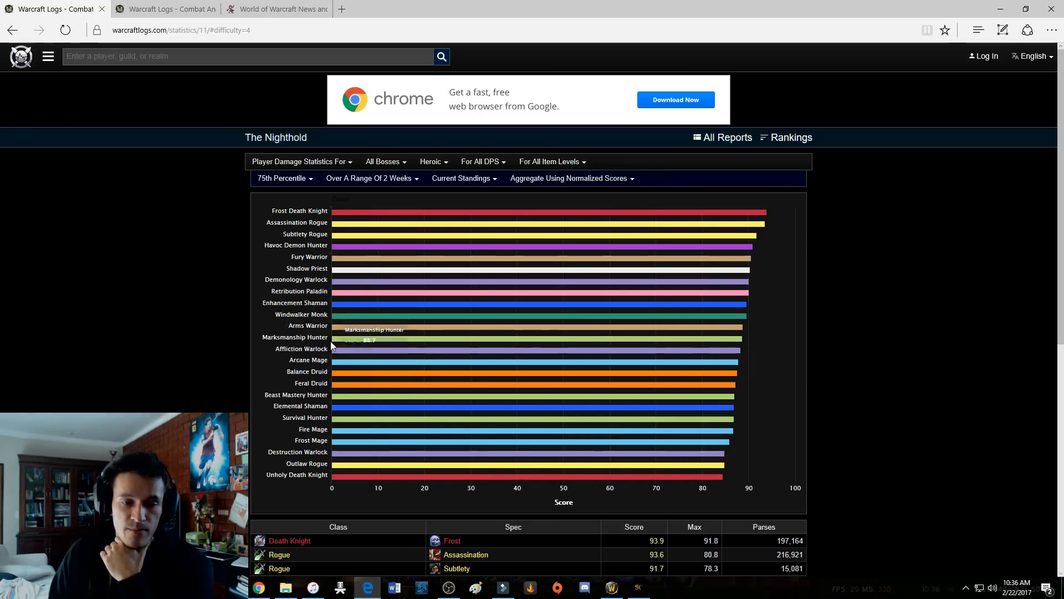
pyautogui.moveTo(372, 368)
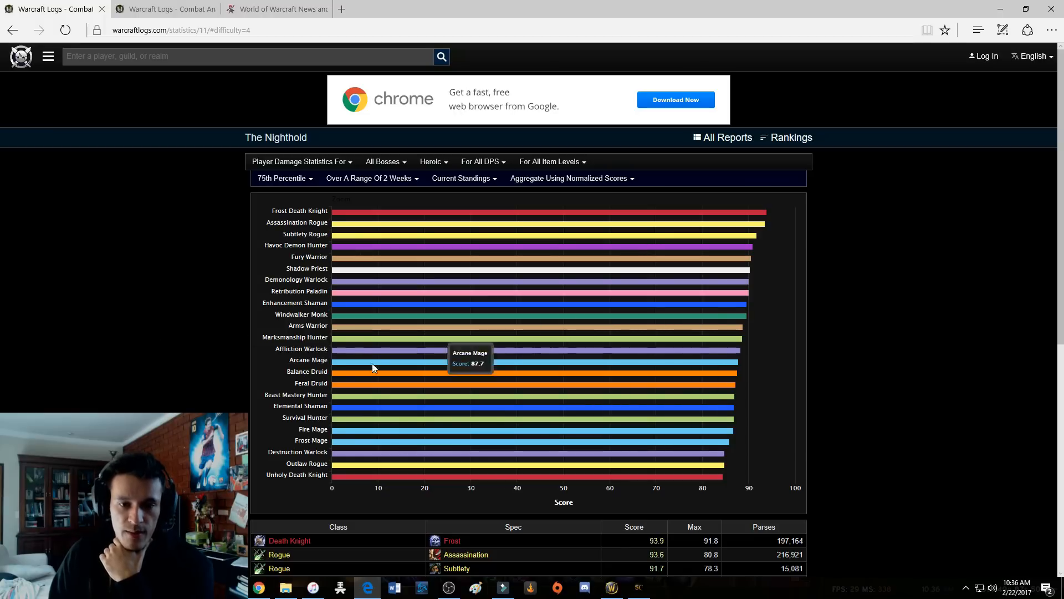
pyautogui.moveTo(131, 344)
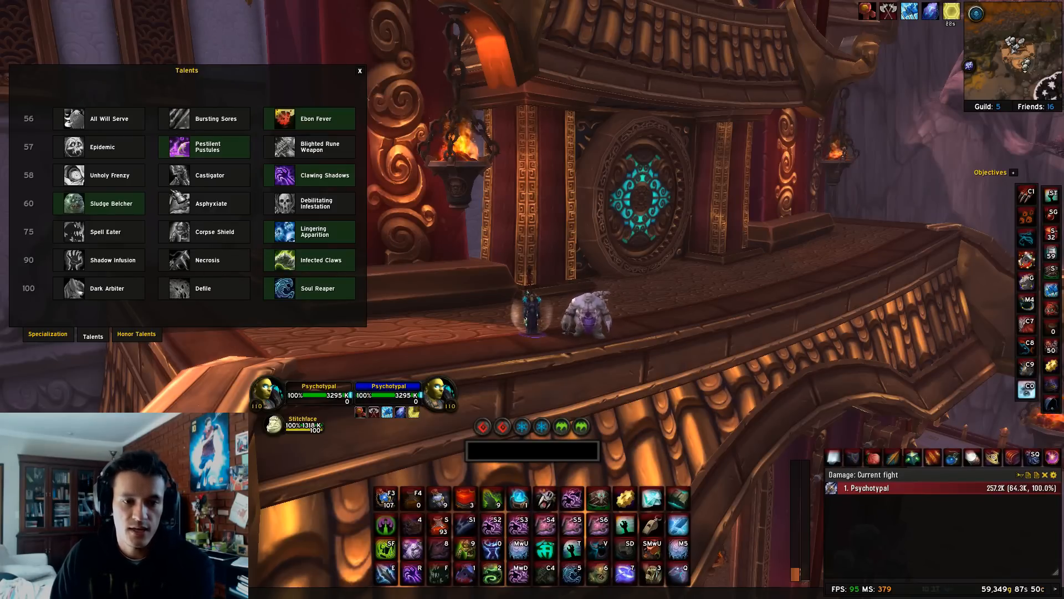
pyautogui.moveTo(203, 259)
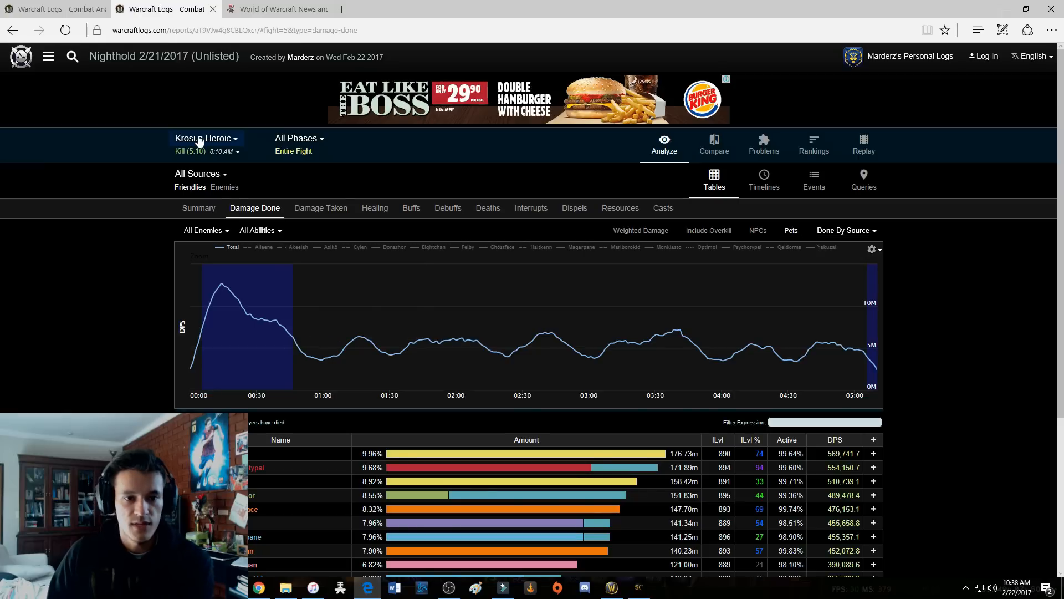
# Show the Chronomatic Anomaly Heroic kill's Damage Done table, Psychotypal leading at 666,286.5 DPS
pyautogui.click(204, 139)
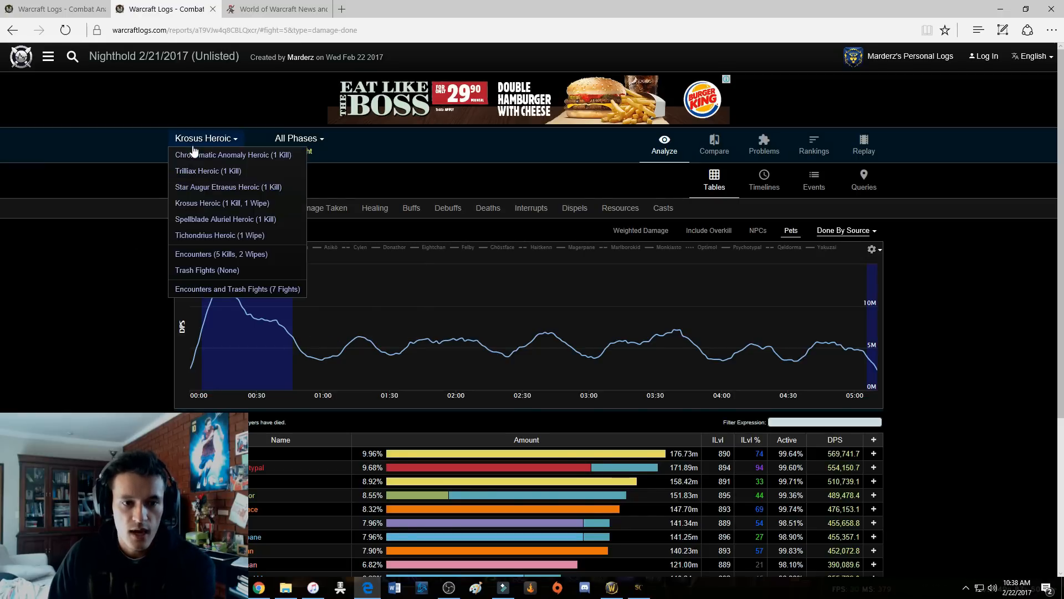
pyautogui.click(232, 155)
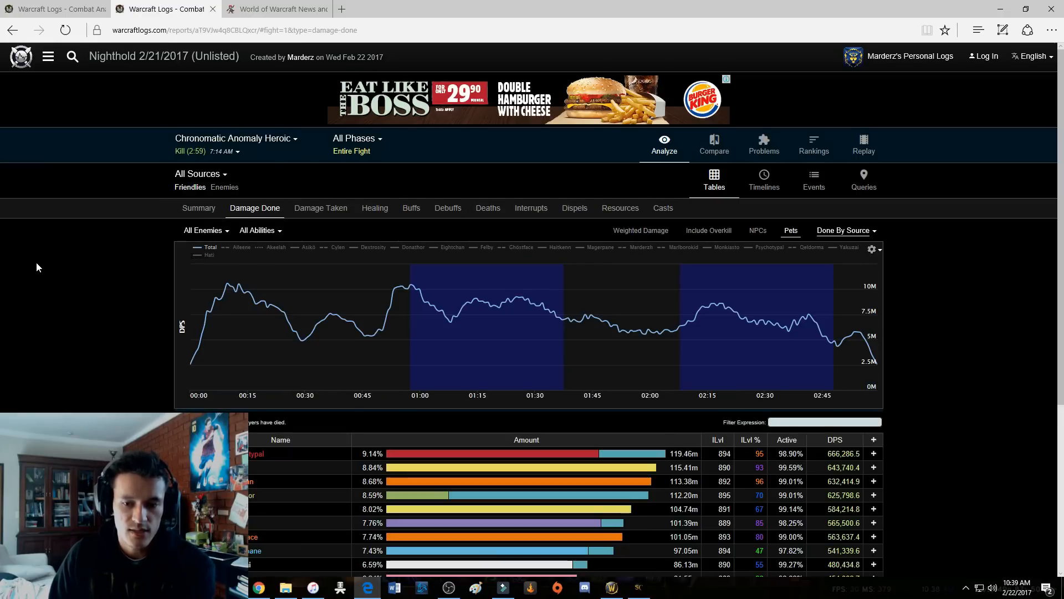
pyautogui.scroll(-3)
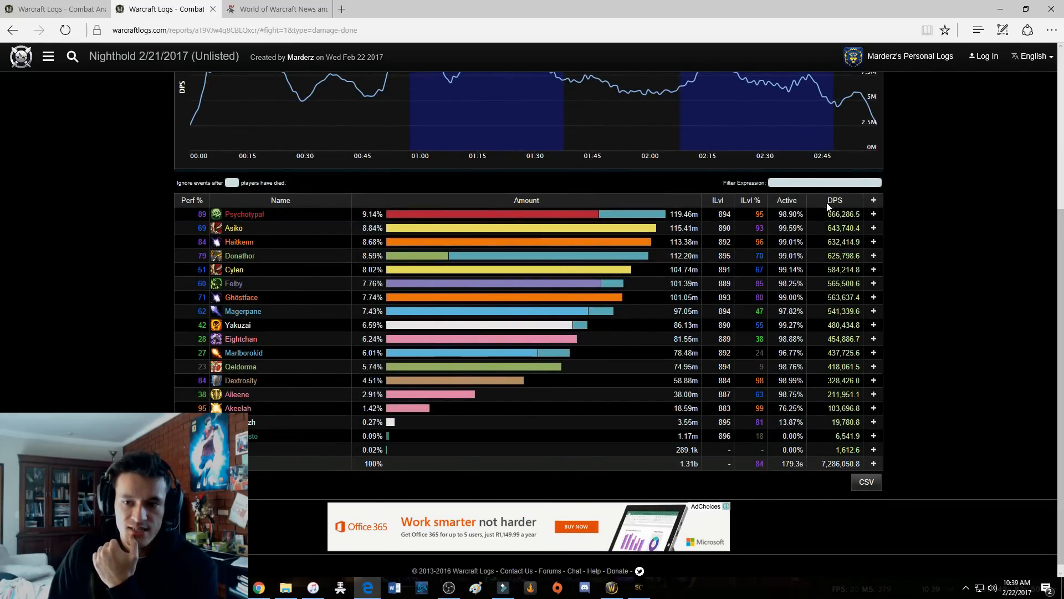
pyautogui.moveTo(980, 185)
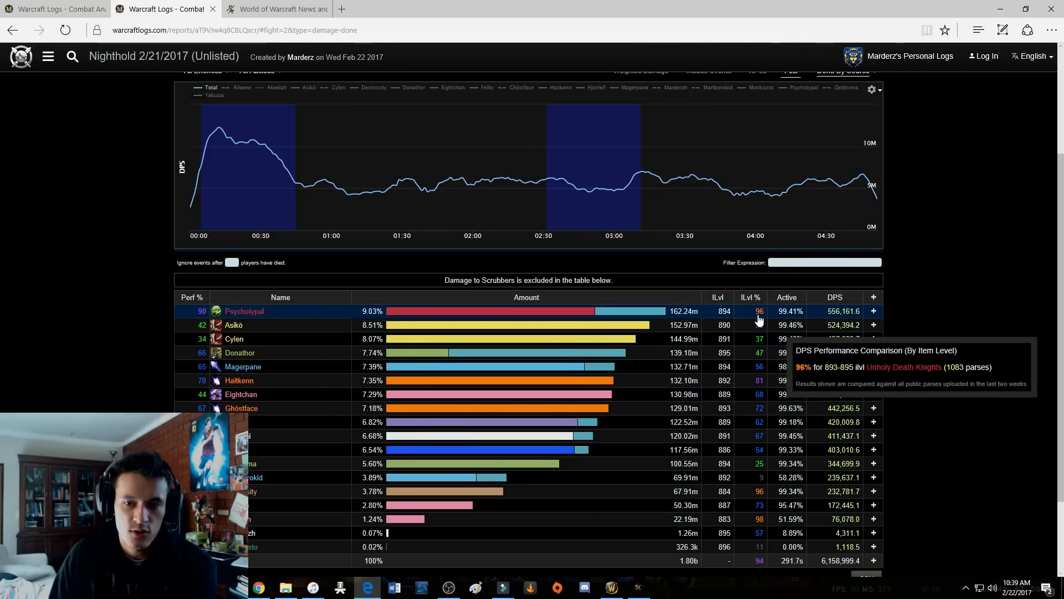
pyautogui.moveTo(17, 346)
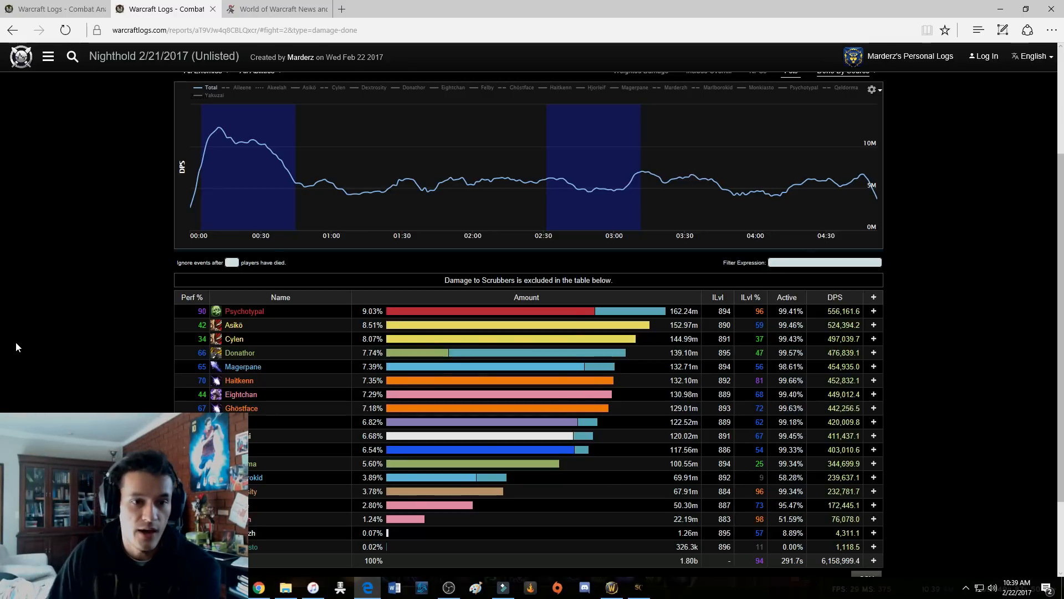
# Show the Star Augur Etraeus Heroic kill's Damage Done table, Psychotypal leading at 599,826.1 DPS
pyautogui.click(204, 138)
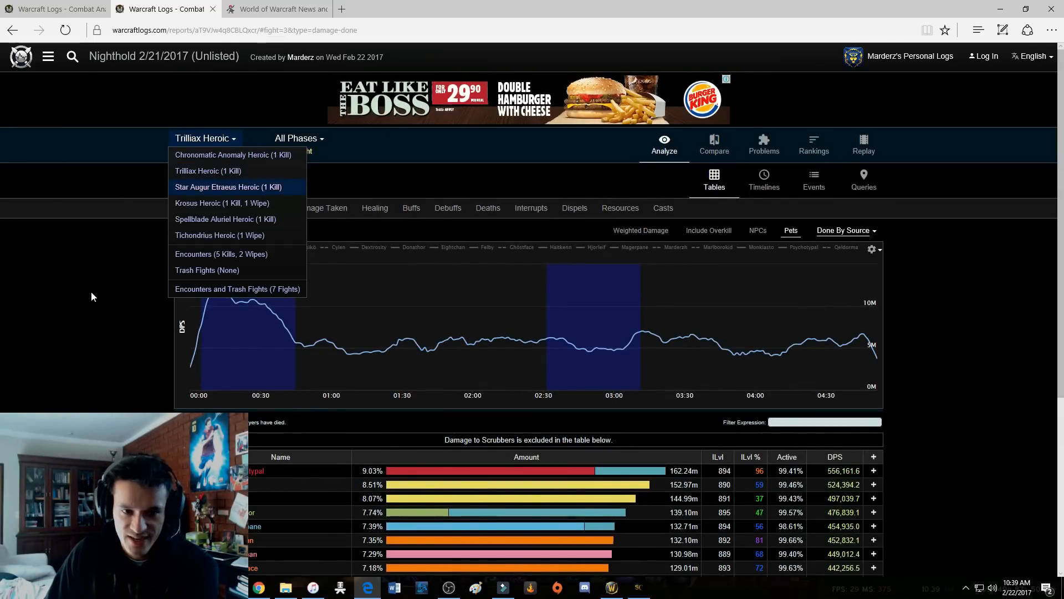
pyautogui.click(227, 186)
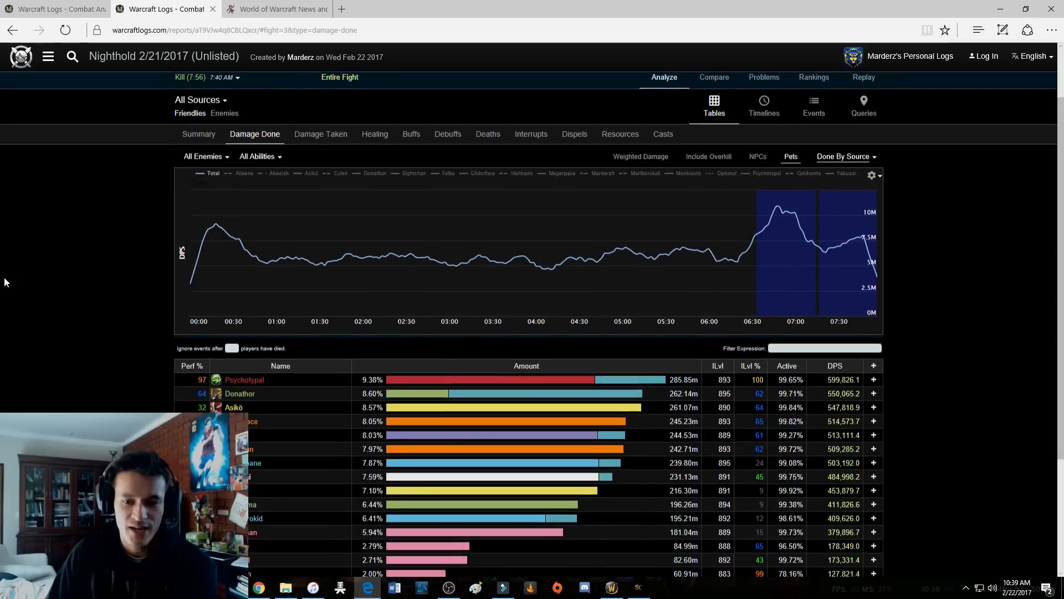
pyautogui.scroll(-3)
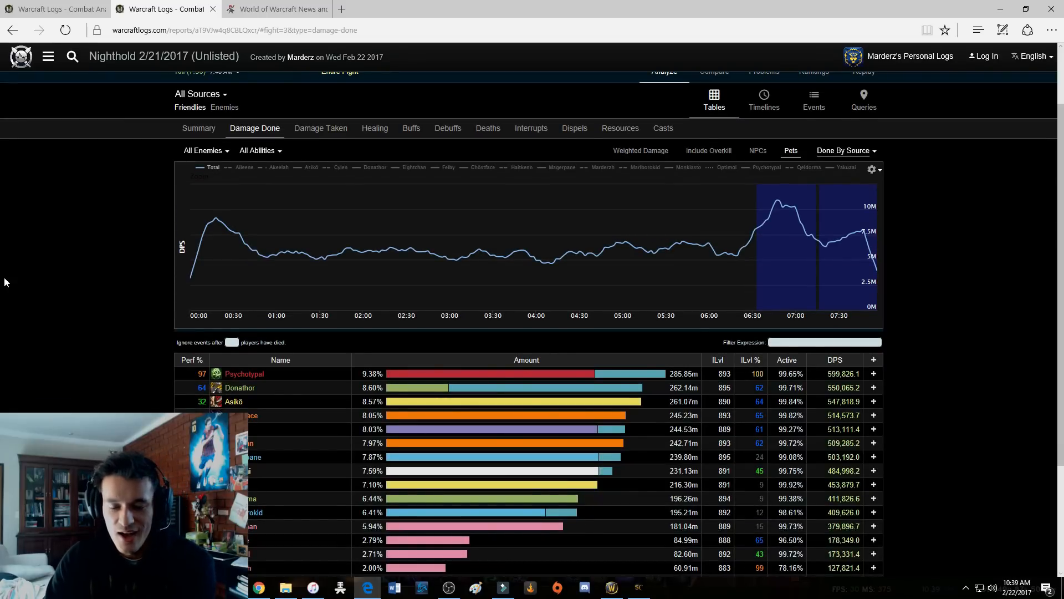